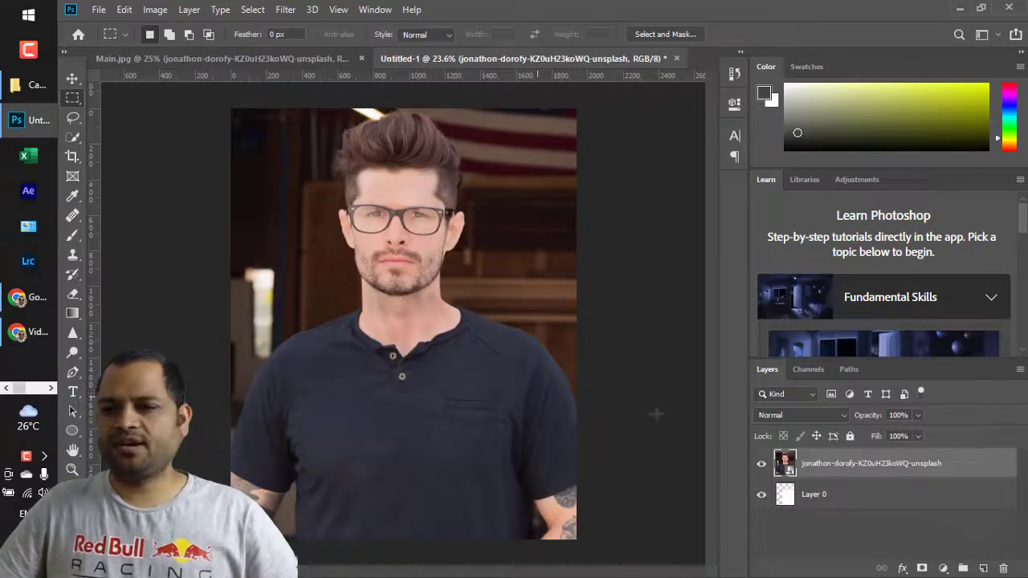
{"action": "mouse_move", "coordinate": [844, 465]}
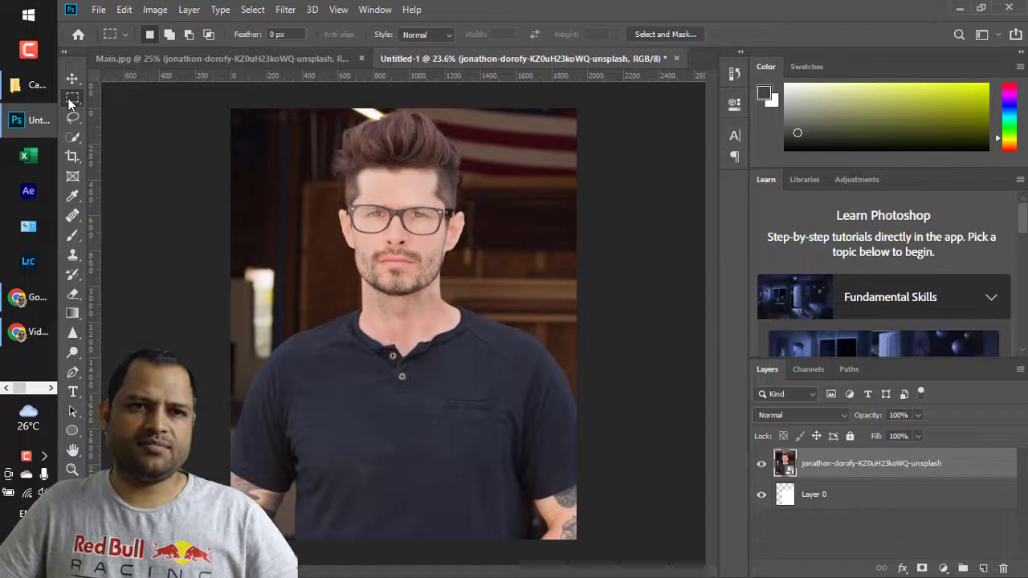
{"action": "mouse_move", "coordinate": [72, 102]}
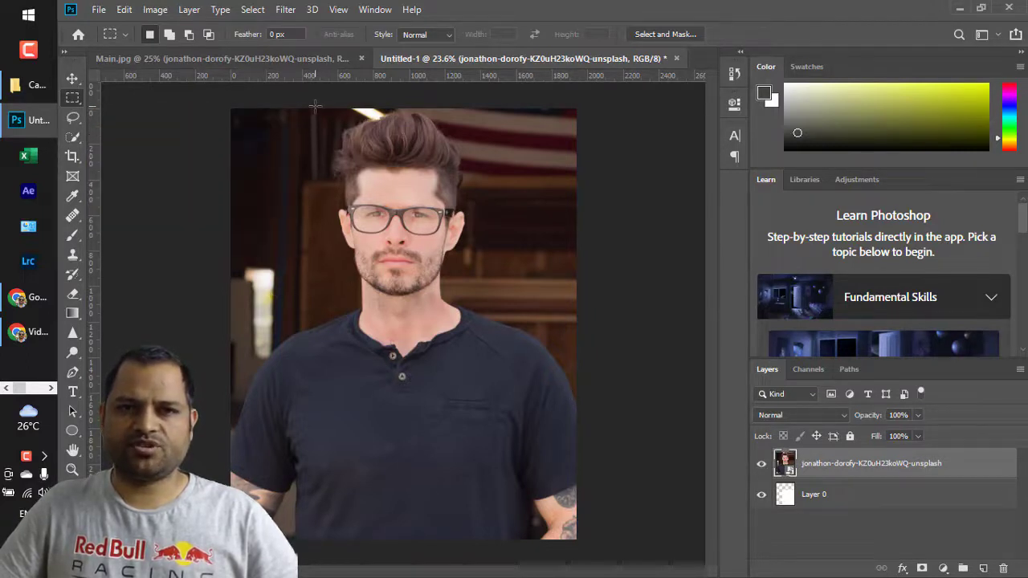
- Draw a rectangular marquee selection over the man's head in the portrait
{"action": "left_click_drag", "start_coordinate": [315, 108], "coordinate": [522, 329]}
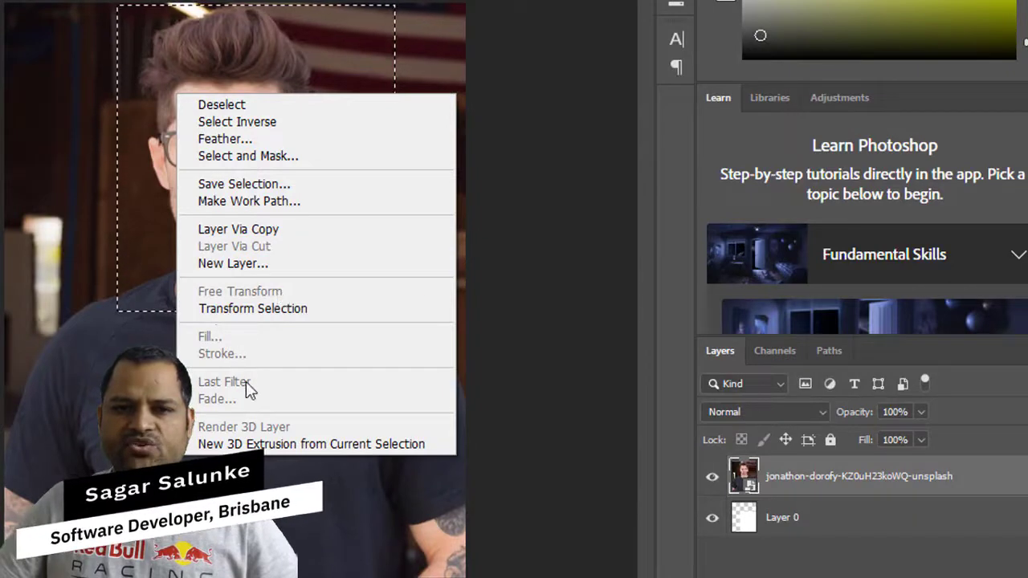
{"action": "mouse_move", "coordinate": [297, 263]}
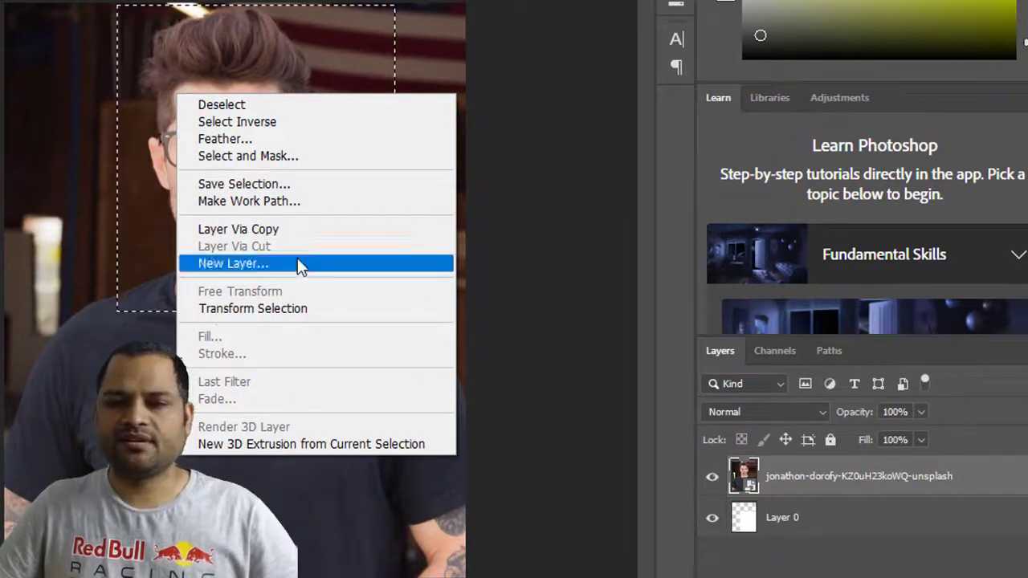
{"action": "mouse_move", "coordinate": [301, 259]}
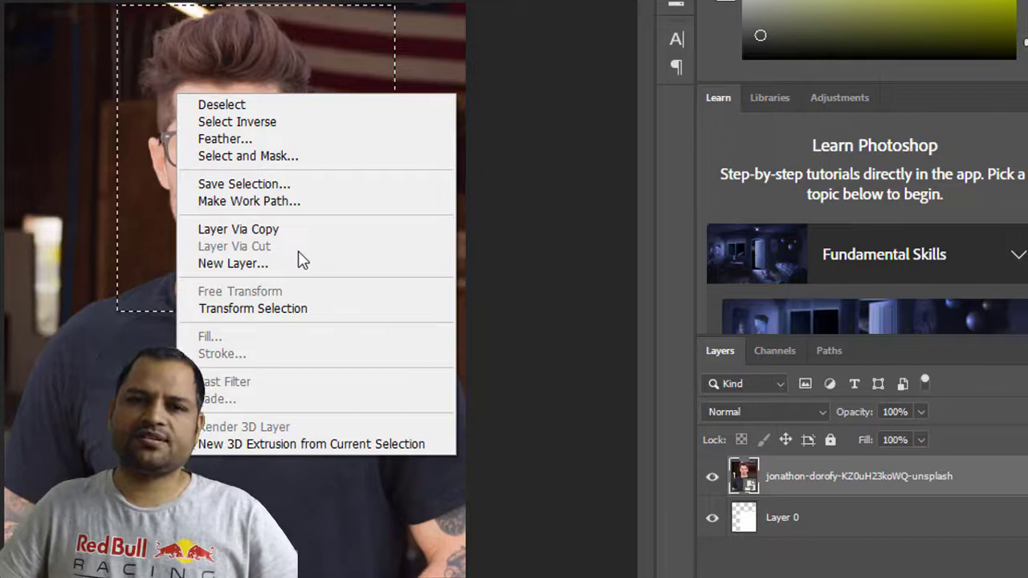
{"action": "mouse_move", "coordinate": [458, 347]}
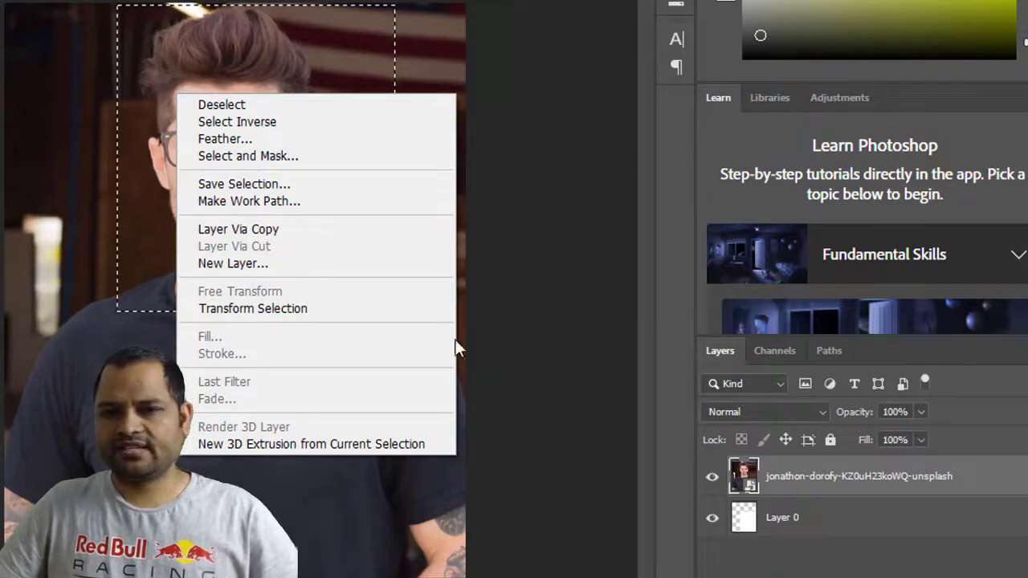
{"action": "mouse_move", "coordinate": [819, 486]}
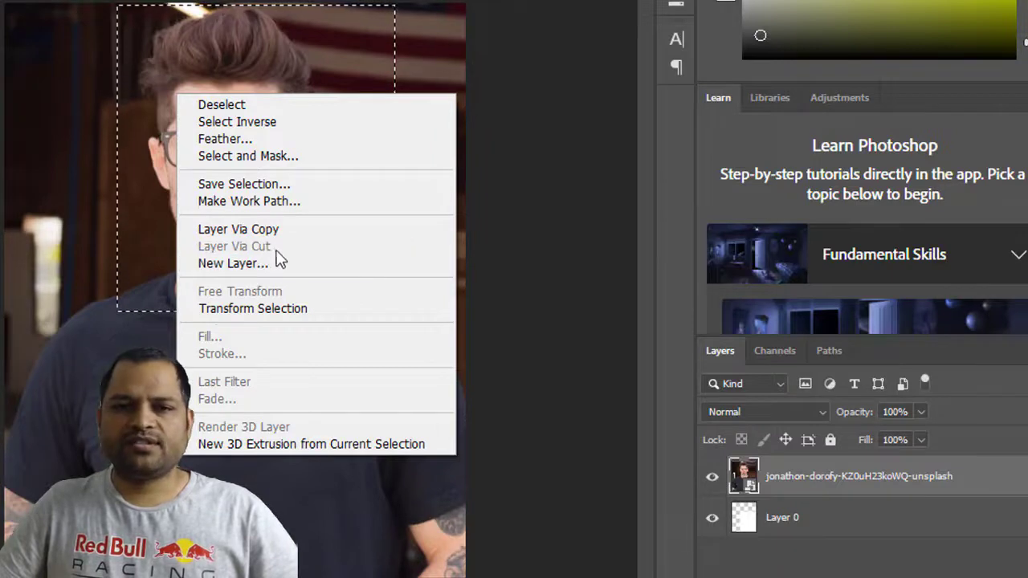
{"action": "mouse_move", "coordinate": [301, 308]}
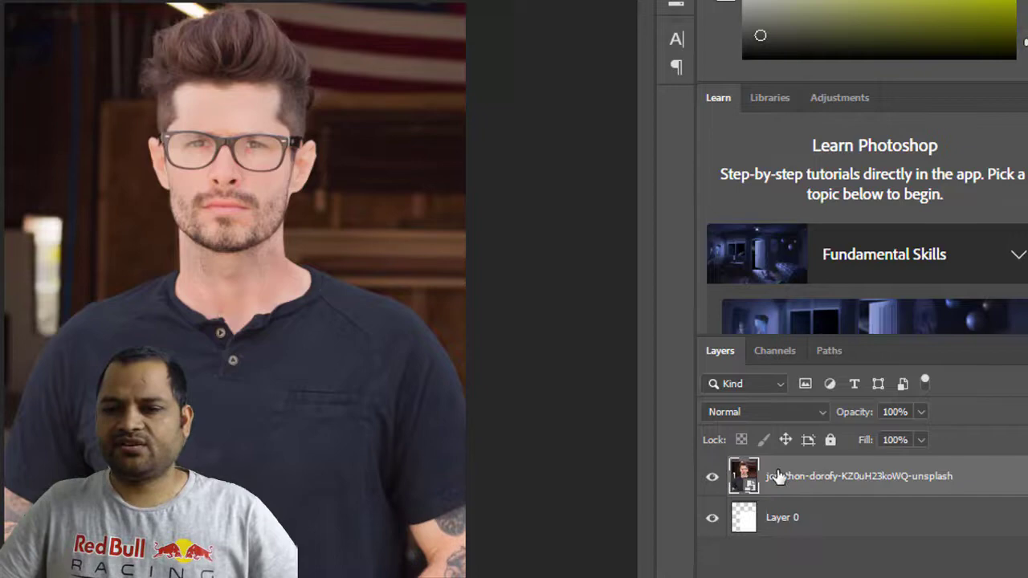
- Rasterize the portrait photo layer from its Layers panel context menu
{"action": "right_click", "coordinate": [779, 475]}
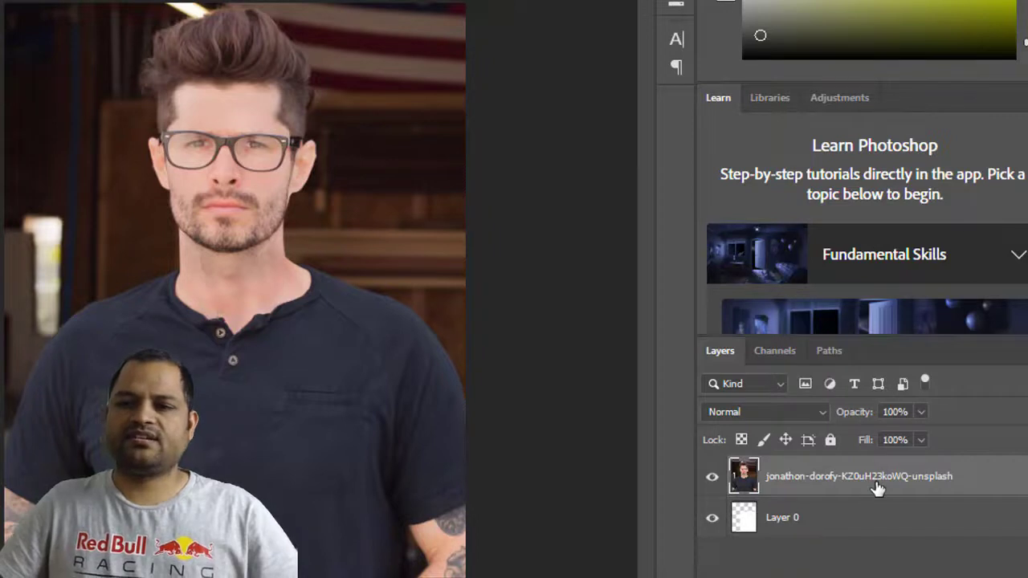
{"action": "mouse_move", "coordinate": [615, 422]}
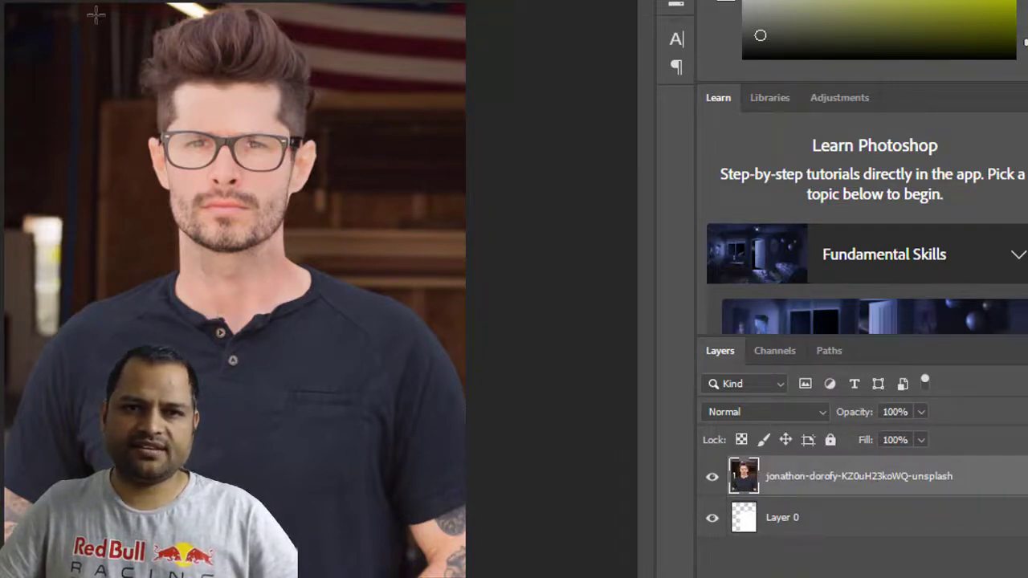
- Marquee-select the head and shoulders and show its menu with Layer Via Cut enabled
{"action": "left_click_drag", "start_coordinate": [96, 15], "coordinate": [378, 309]}
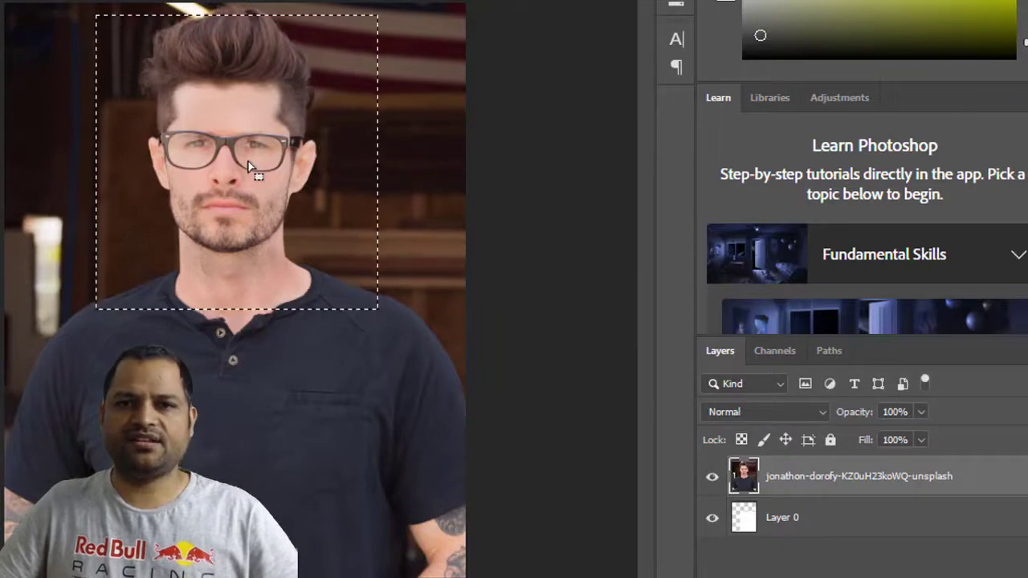
{"action": "right_click", "coordinate": [257, 169]}
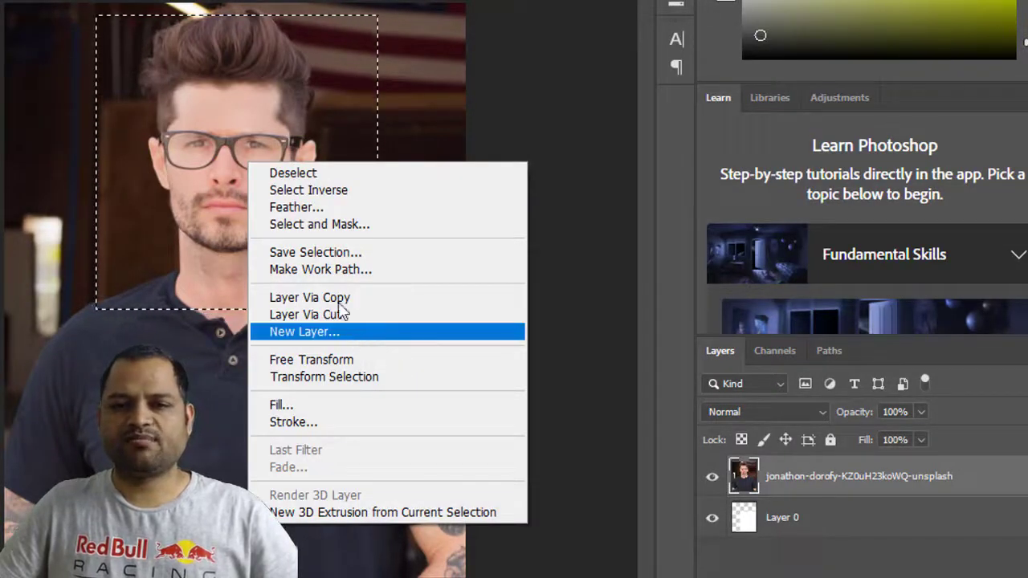
{"action": "mouse_move", "coordinate": [411, 366]}
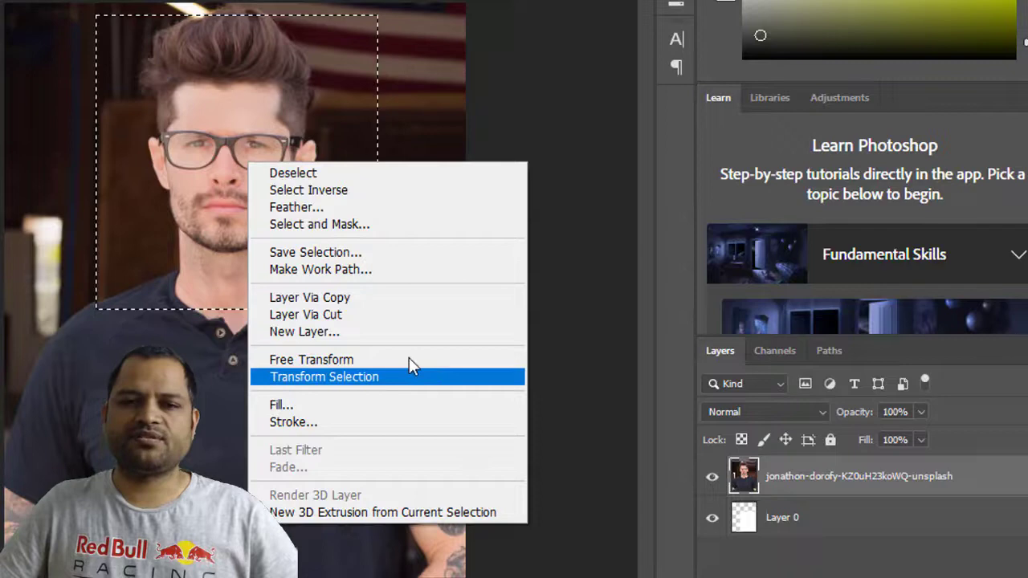
{"action": "mouse_move", "coordinate": [357, 314]}
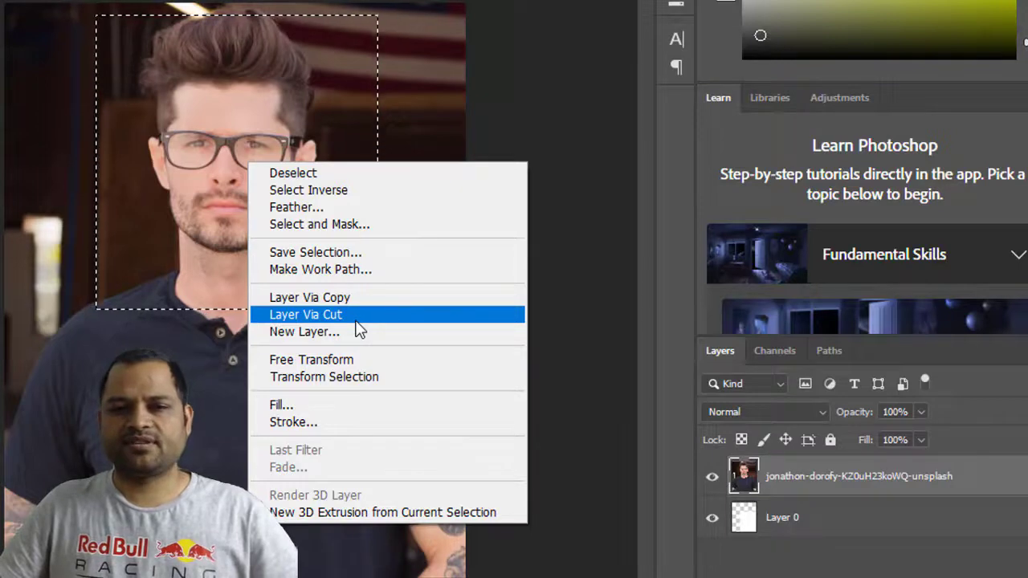
{"action": "mouse_move", "coordinate": [386, 332]}
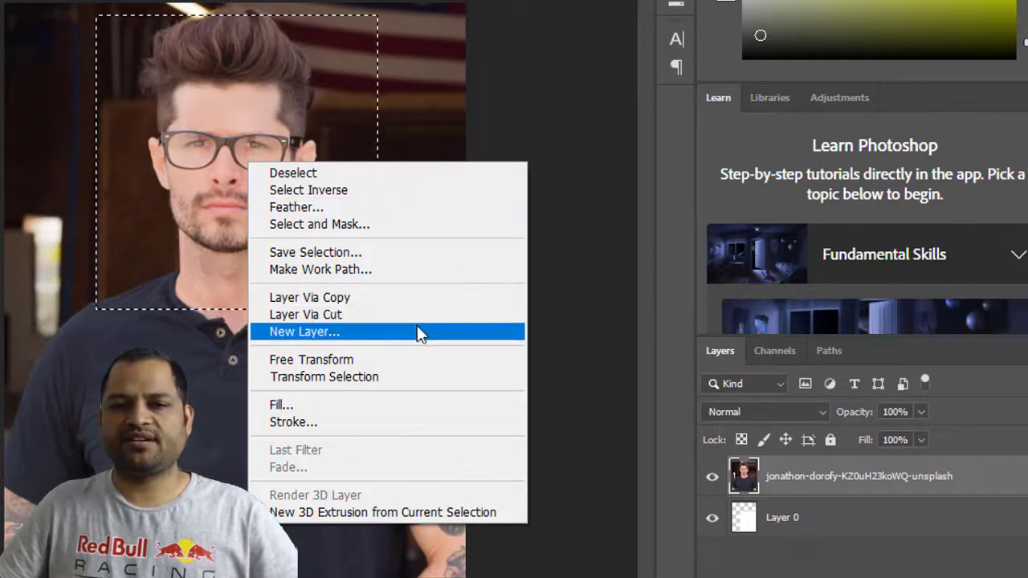
{"action": "mouse_move", "coordinate": [402, 315]}
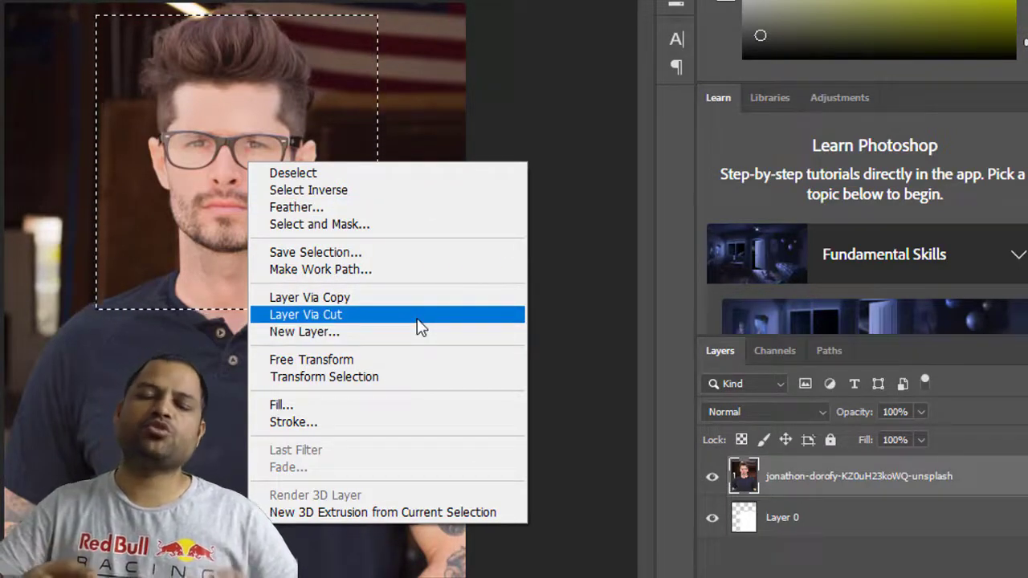